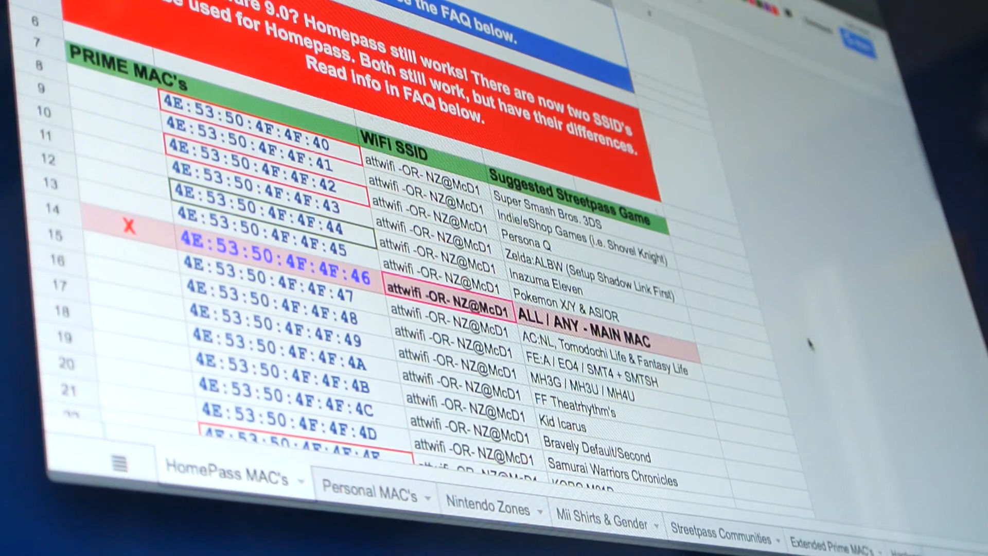
Step: Switch to the Nintendo Zones sheet of real-world access points
scroll("down", 3)
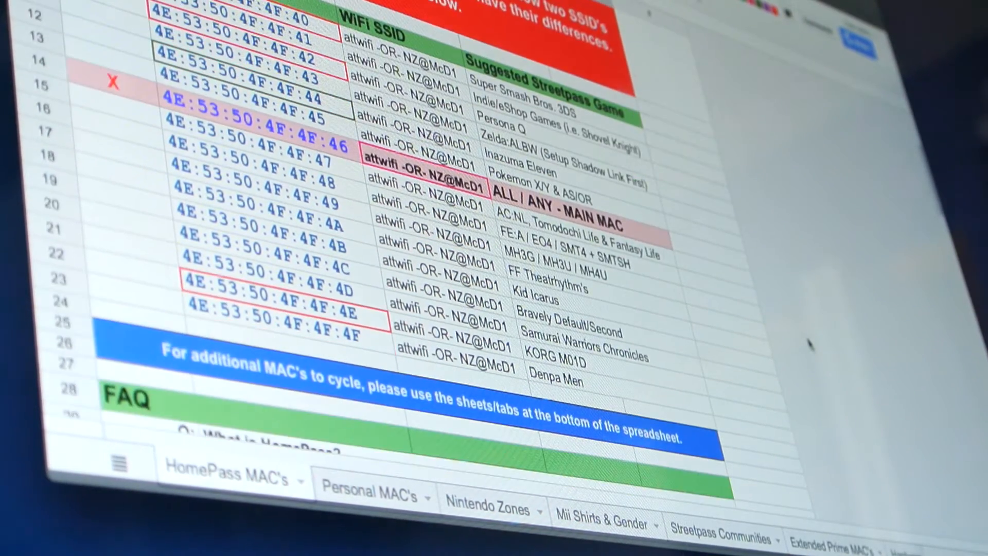
scroll("down", 3)
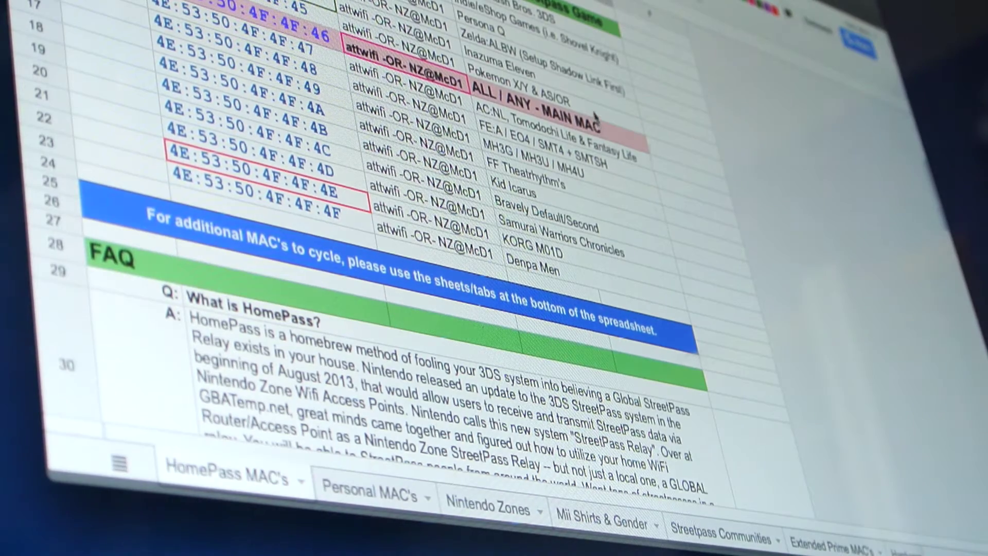
mouse_move(597, 256)
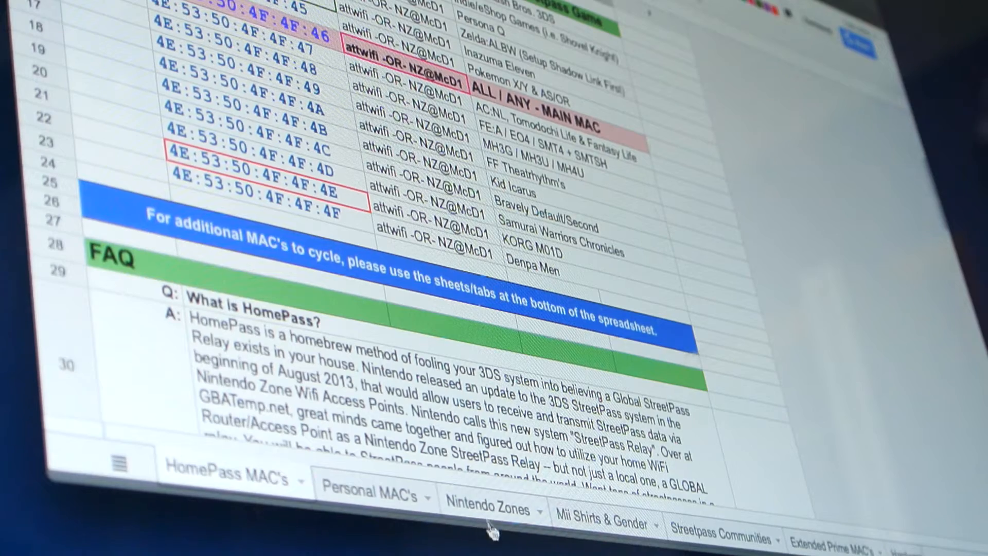
left_click(490, 511)
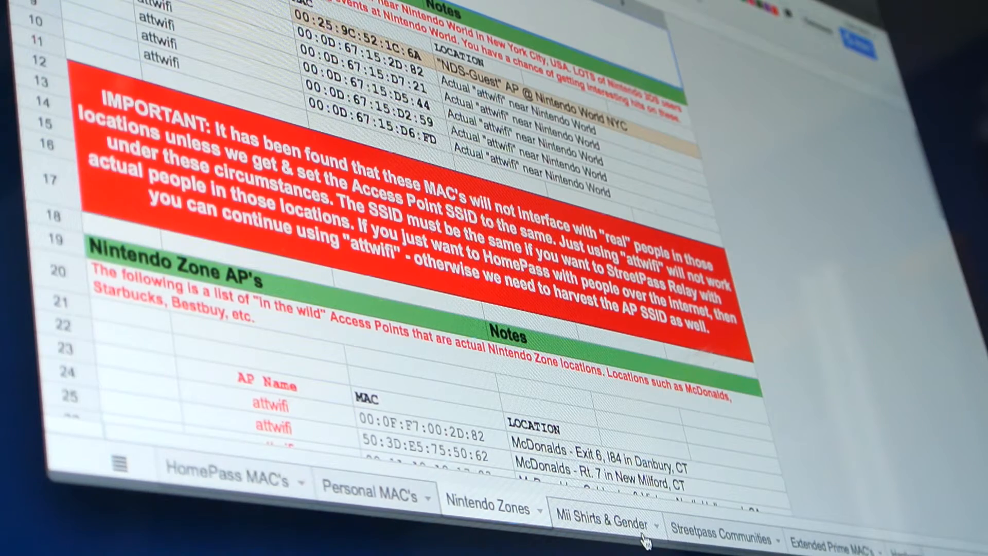
Step: Scroll through the list of access point names, MACs and locations
scroll("down", 3)
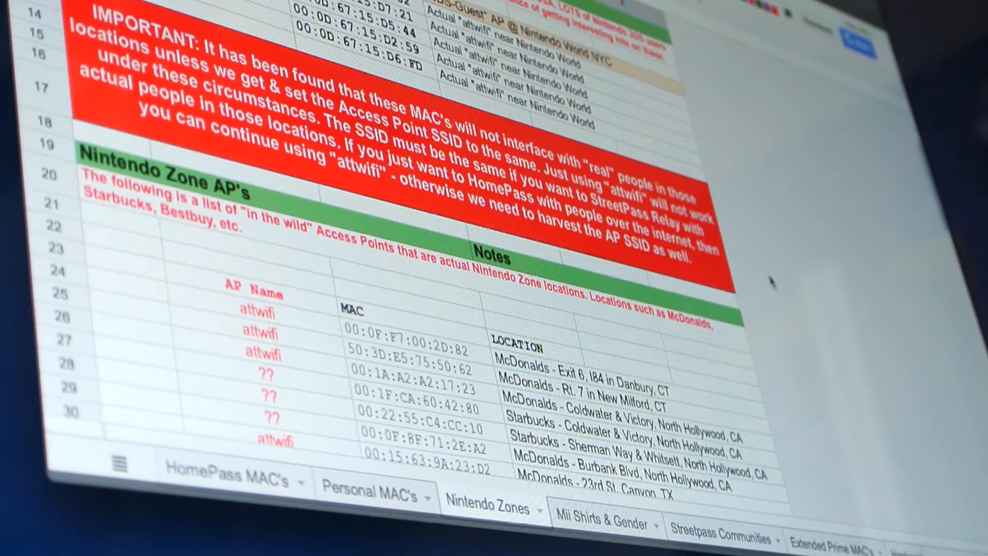
scroll("down", 3)
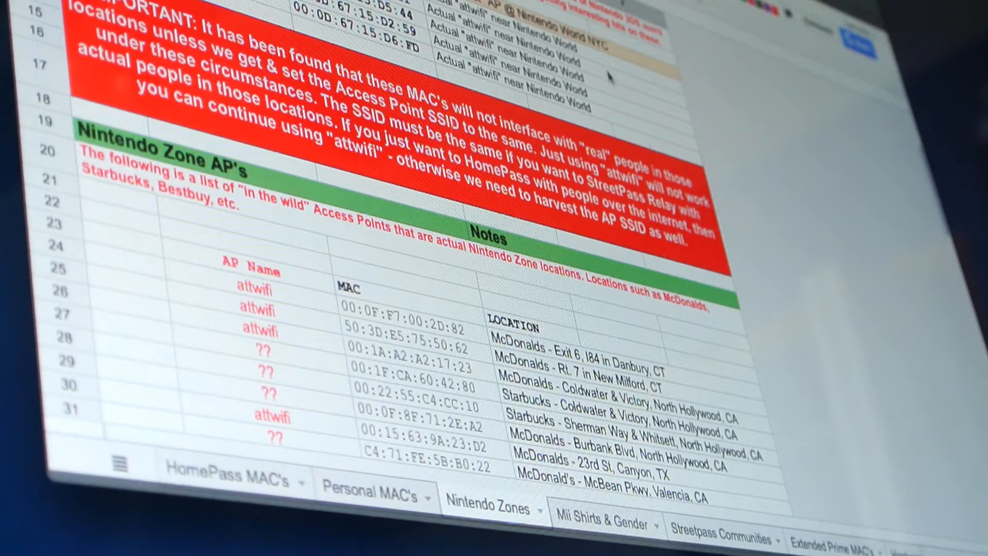
scroll("down", 3)
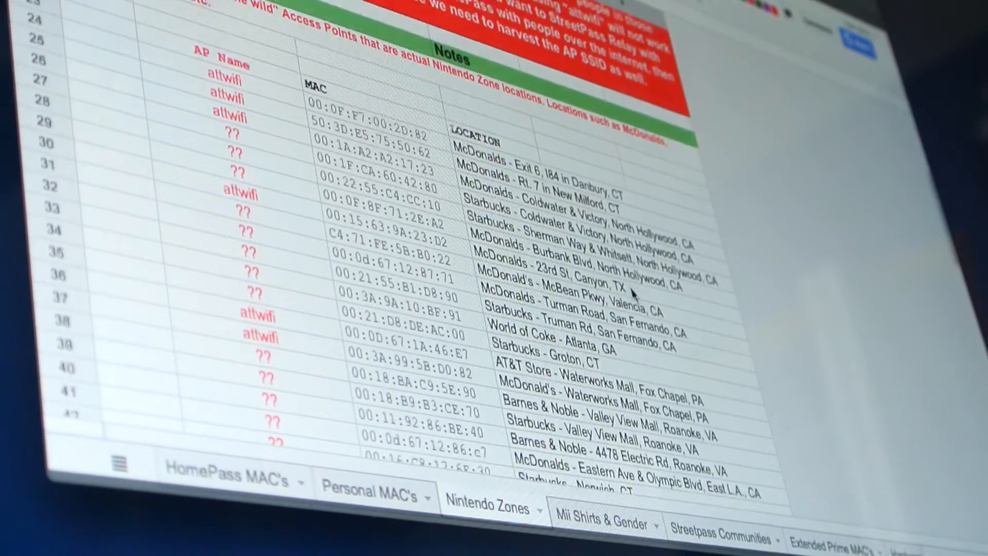
scroll("down", 3)
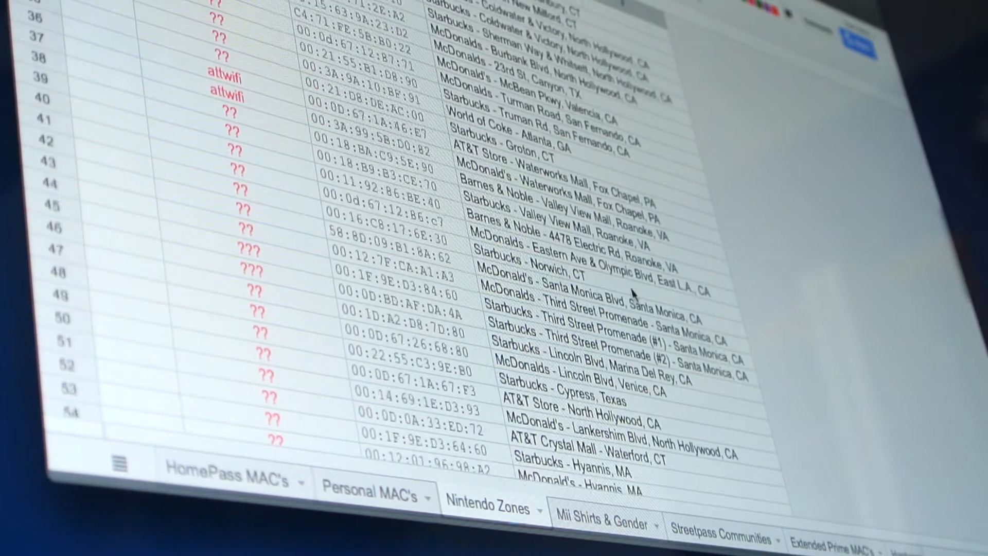
scroll("down", 3)
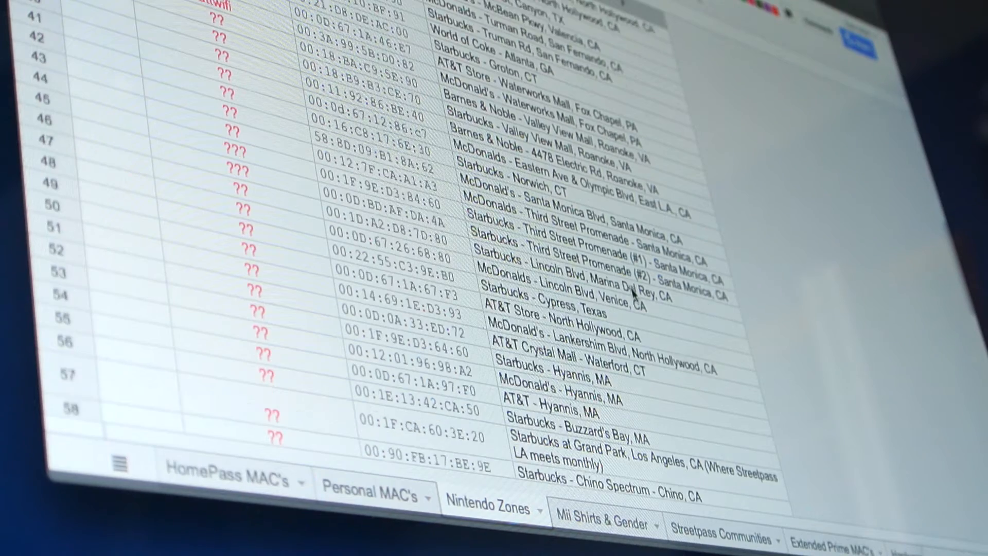
scroll("down", 3)
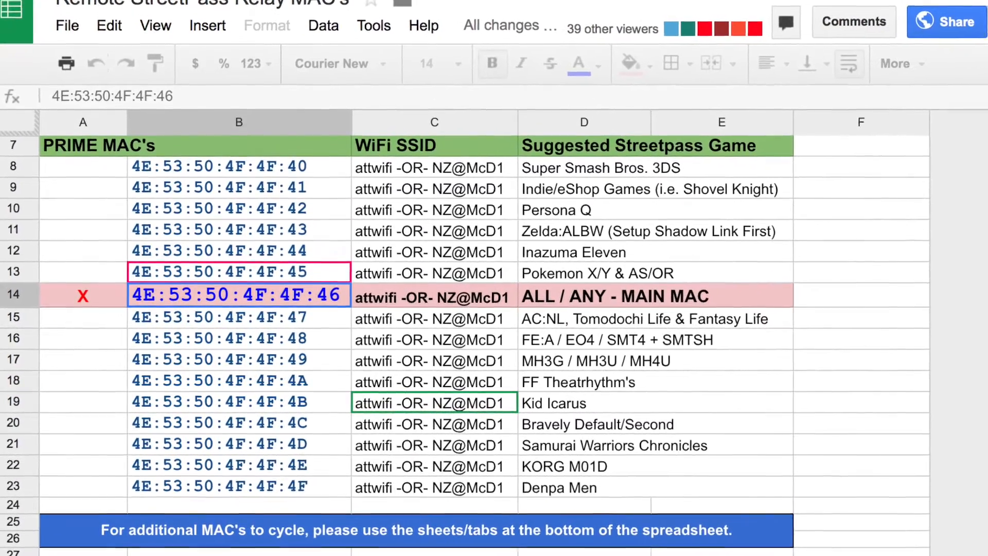
Step: Scroll the sheet toward the PRIME MAC's table of MACs, SSIDs and games
scroll("down", 3)
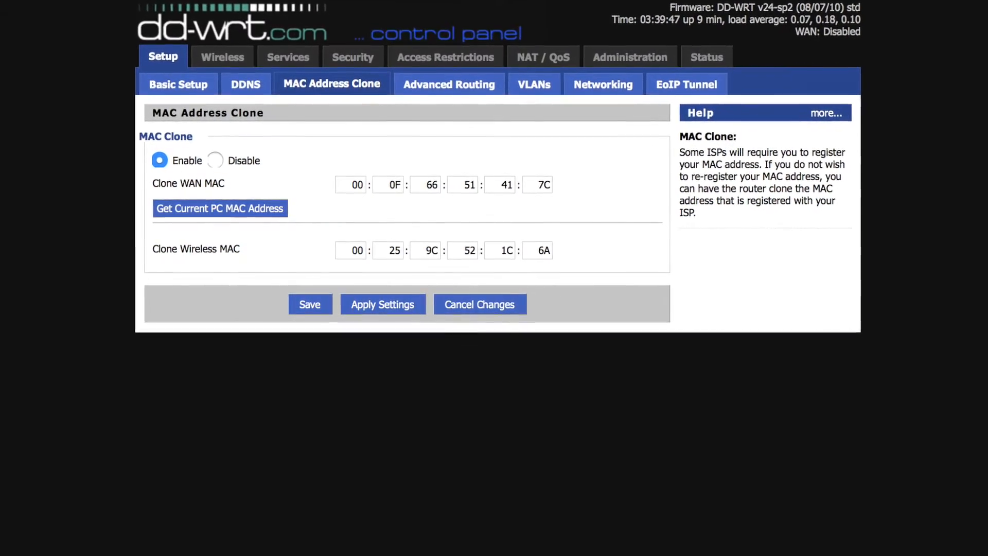
Step: Scroll up to review the MAC Address Clone settings with 00:25:9C:52:1C:6A
scroll("up", 3)
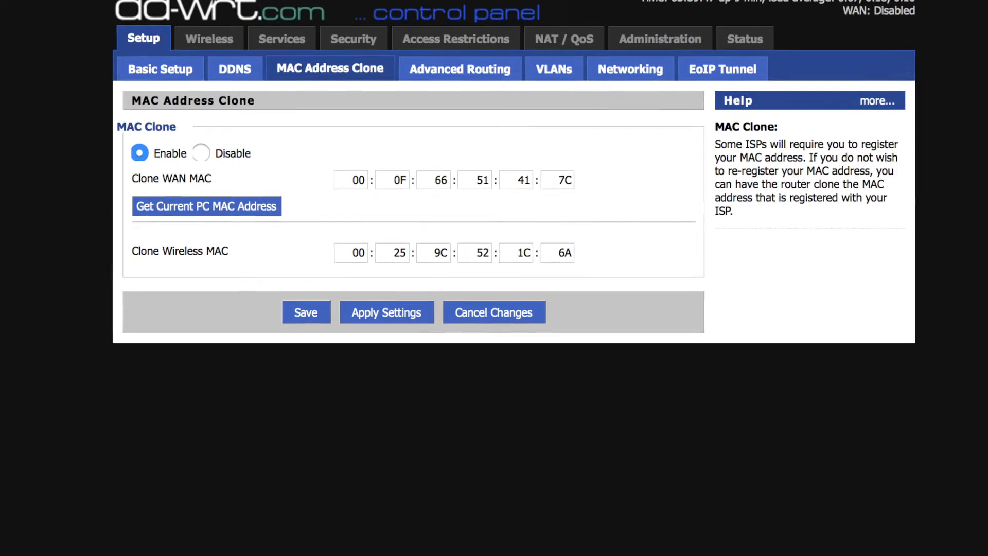
scroll("up", 3)
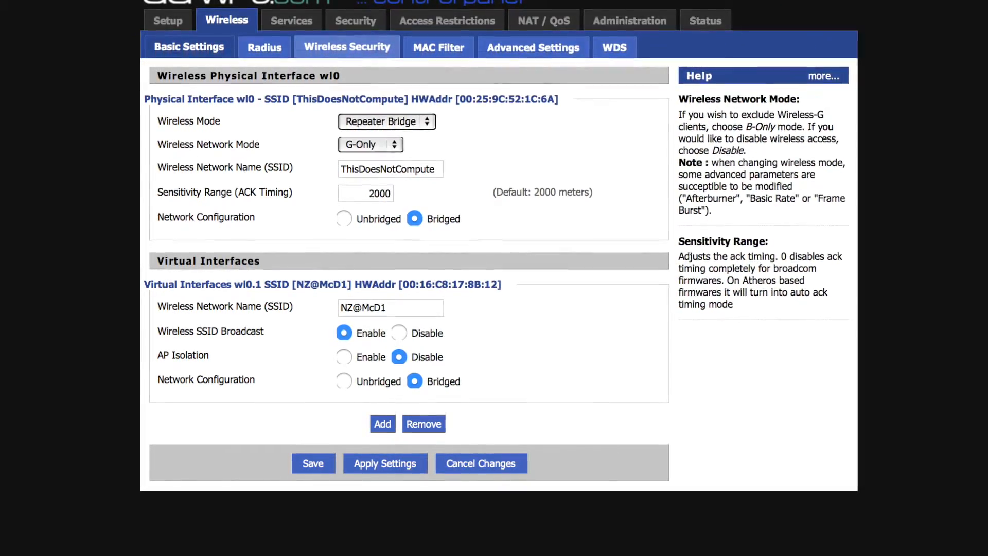
Step: Review Repeater Bridge mode on ThisDoesNotCompute and the NZ@McD1 virtual interface
scroll("up", 3)
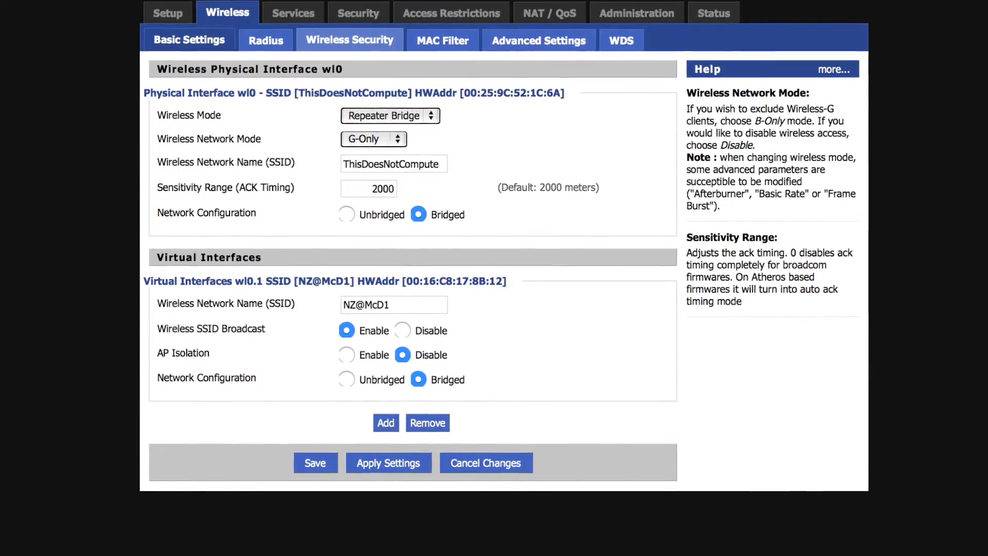
scroll("up", 3)
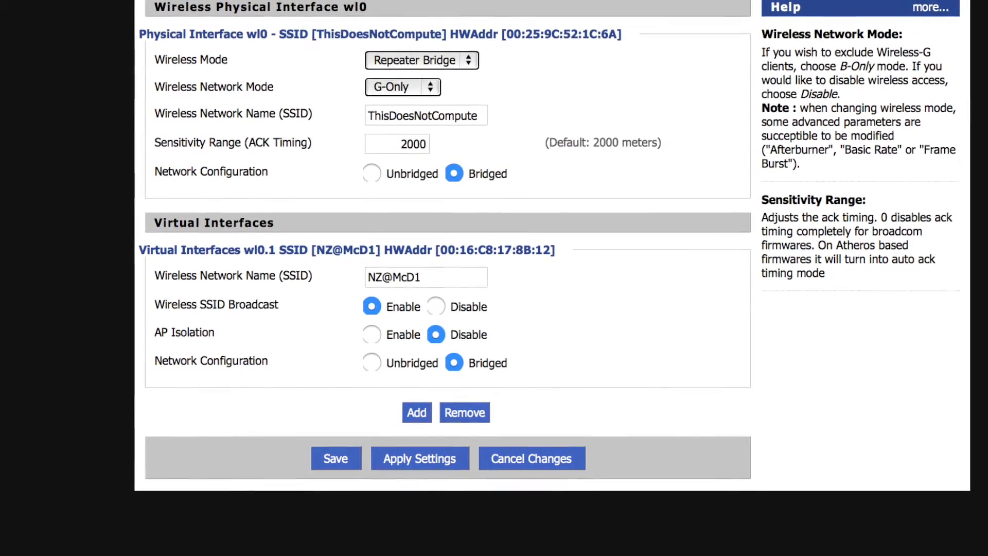
scroll("down", 3)
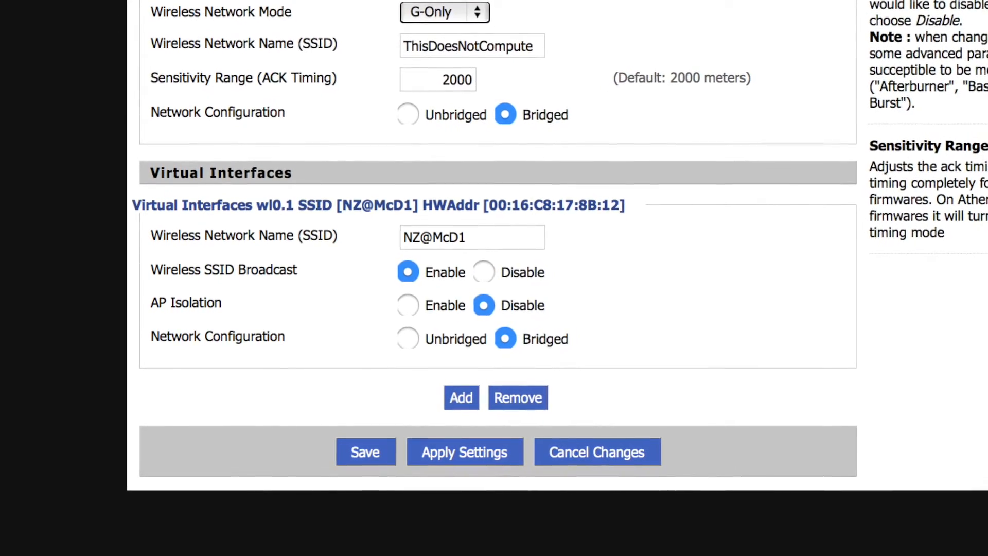
scroll("down", 3)
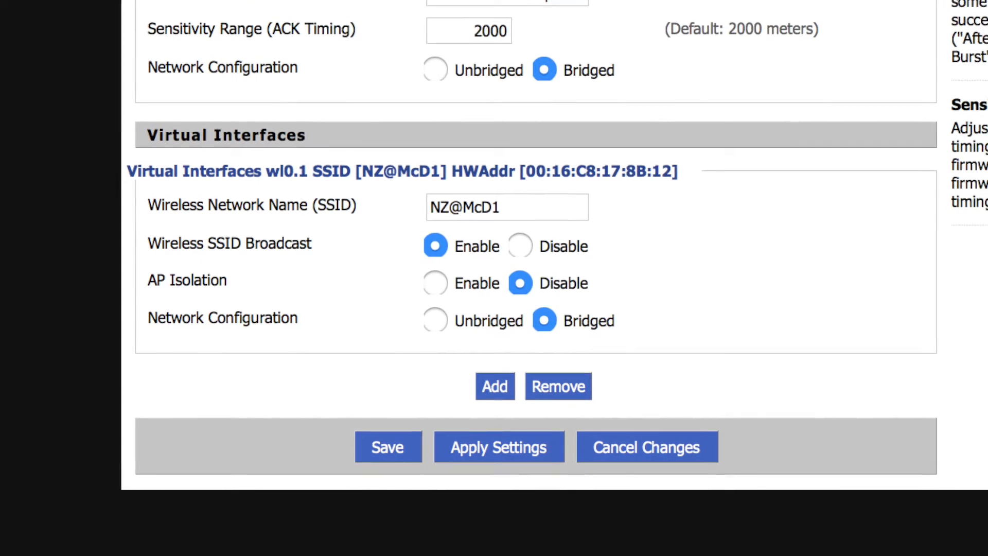
scroll("up", 3)
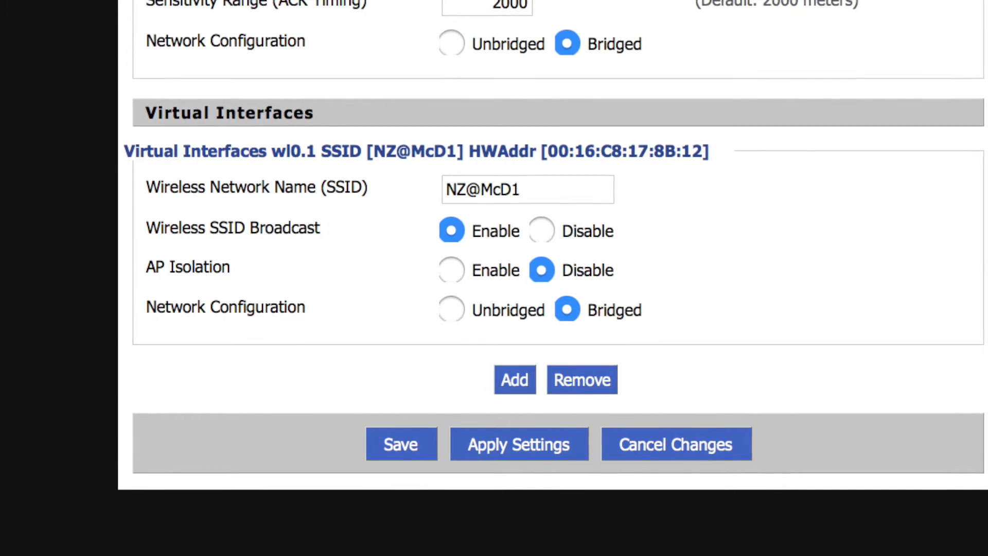
Step: Bring up the Wireless Security page for both interfaces
left_click(344, 88)
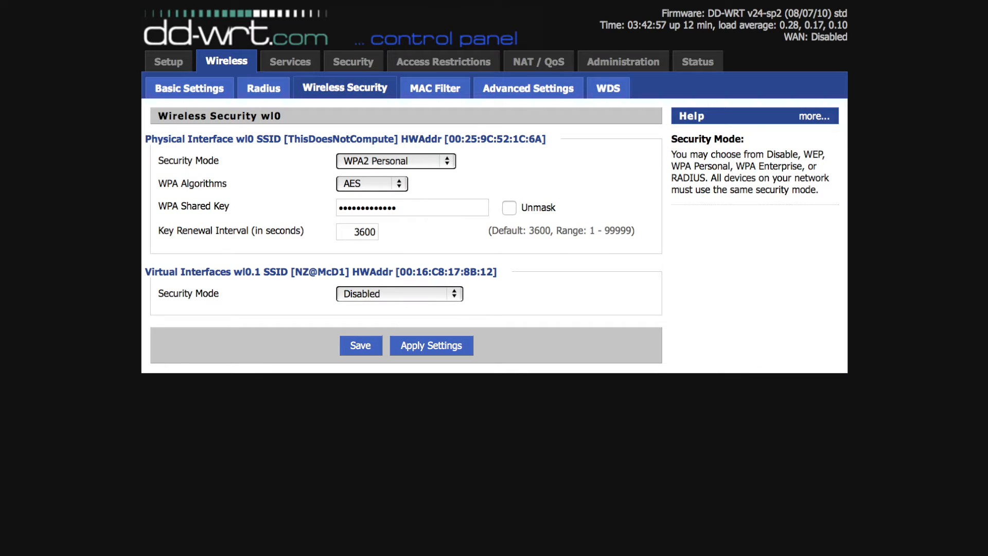